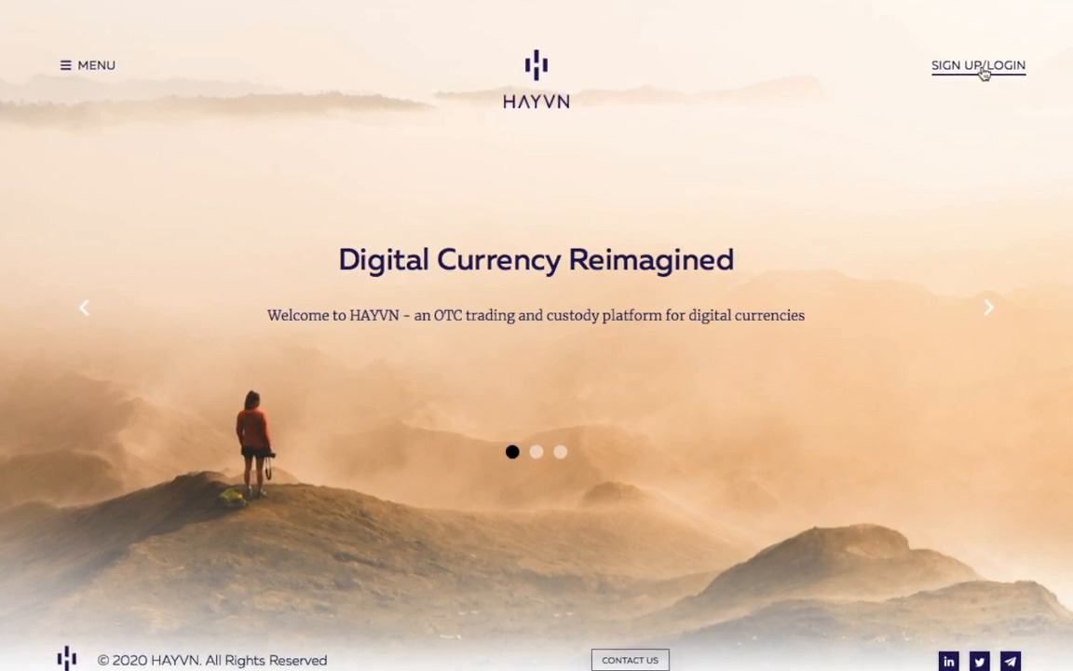
Step: Open HAYVN's sign-up/login page from the home page
click(978, 65)
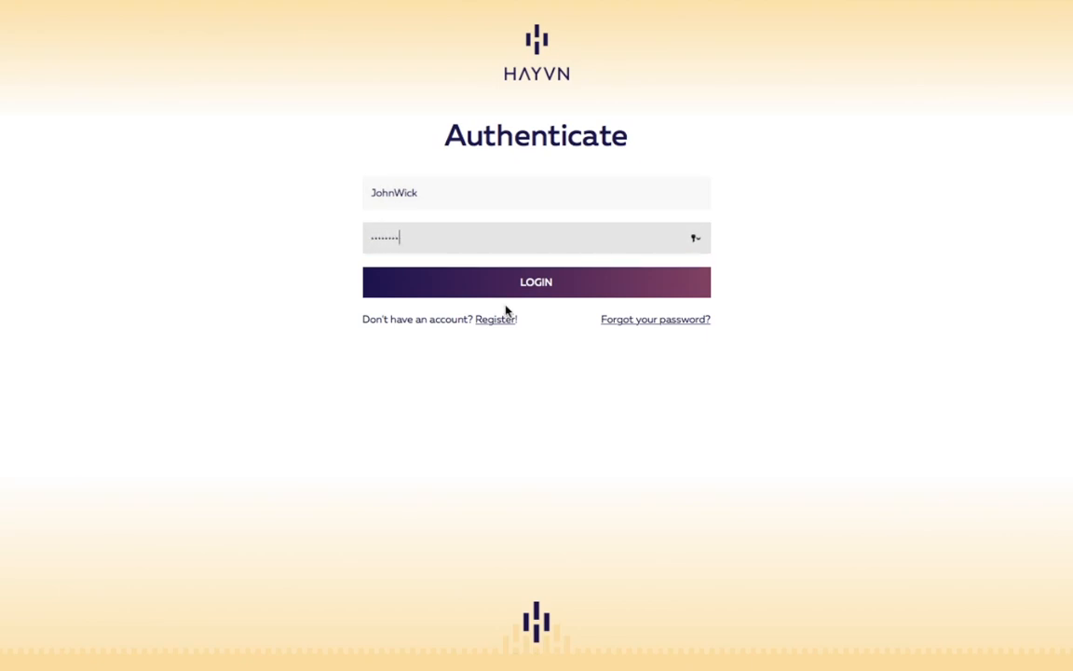
Step: Log in with the entered credentials to reach the market selection page
click(536, 281)
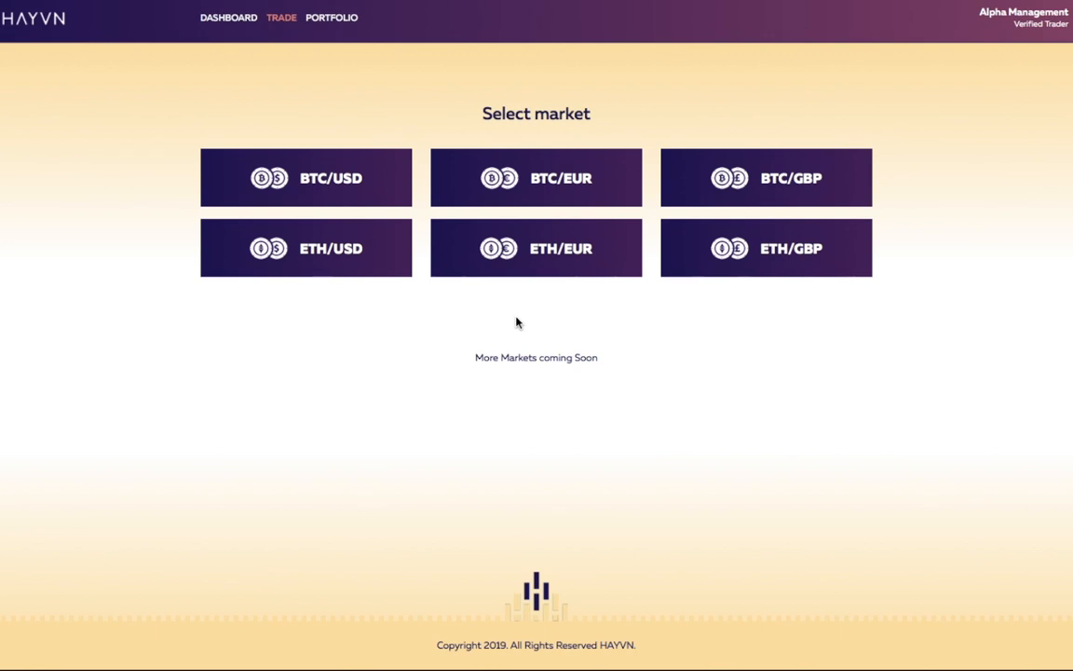
Step: Open the BTC/USD trading market
click(306, 177)
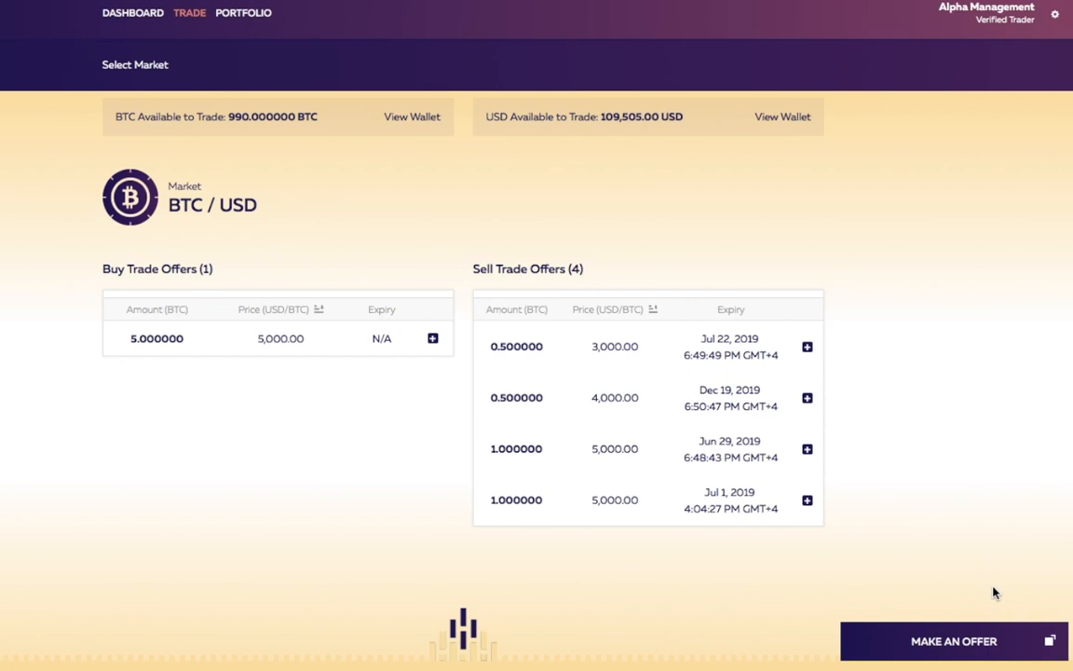
Step: Create a sell offer for 10 BTC at 11,000 USD with a 7-day trade period
click(953, 641)
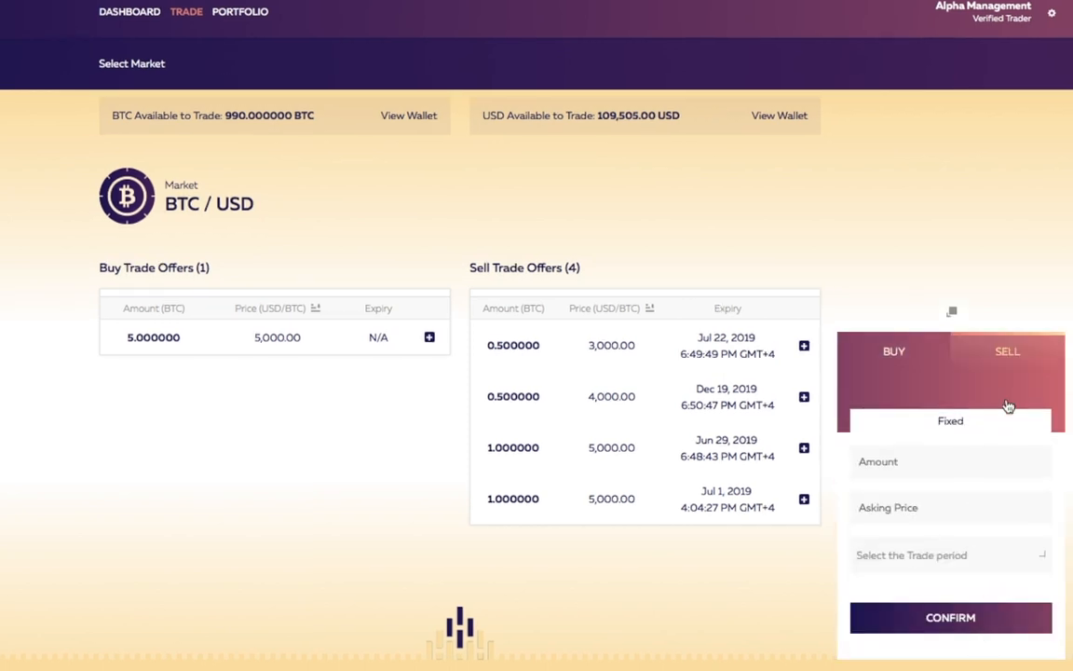
click(943, 461)
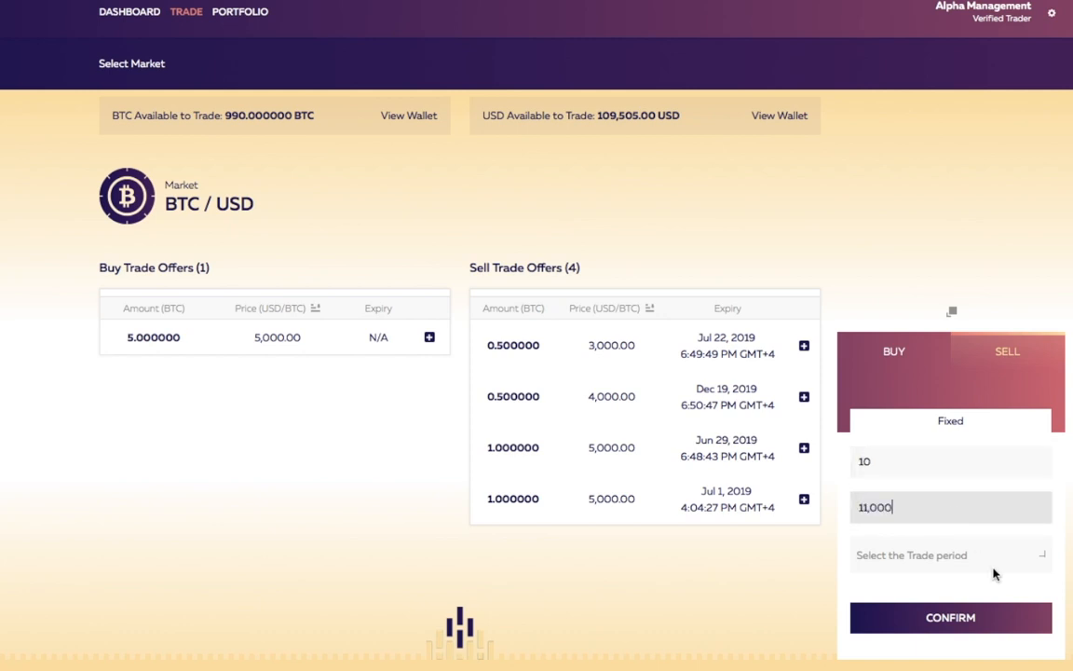
click(950, 554)
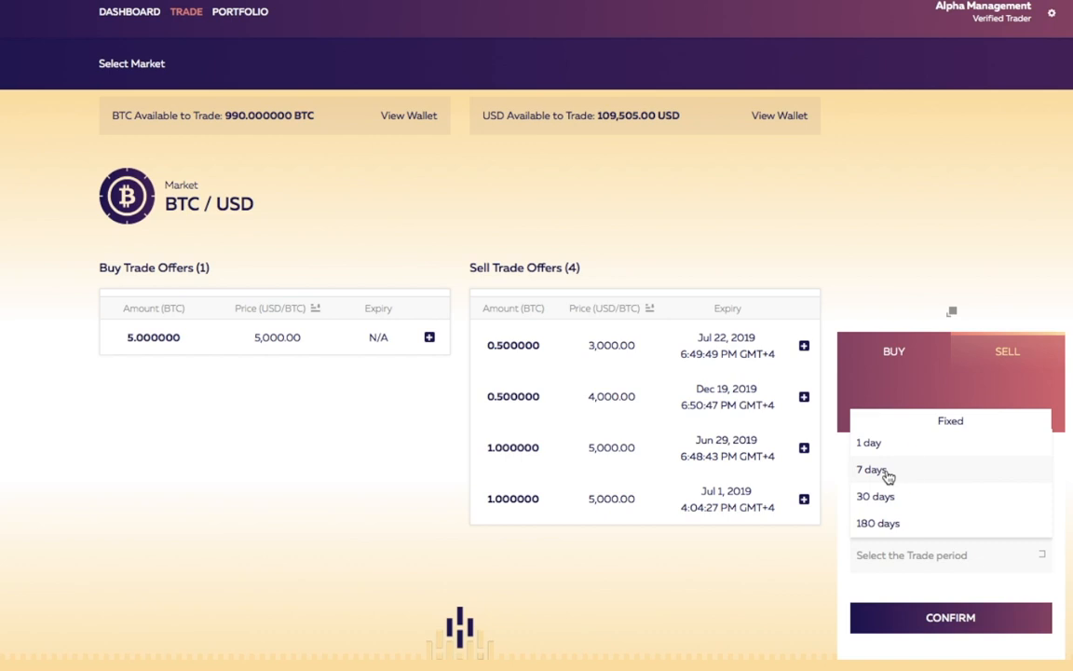
click(871, 470)
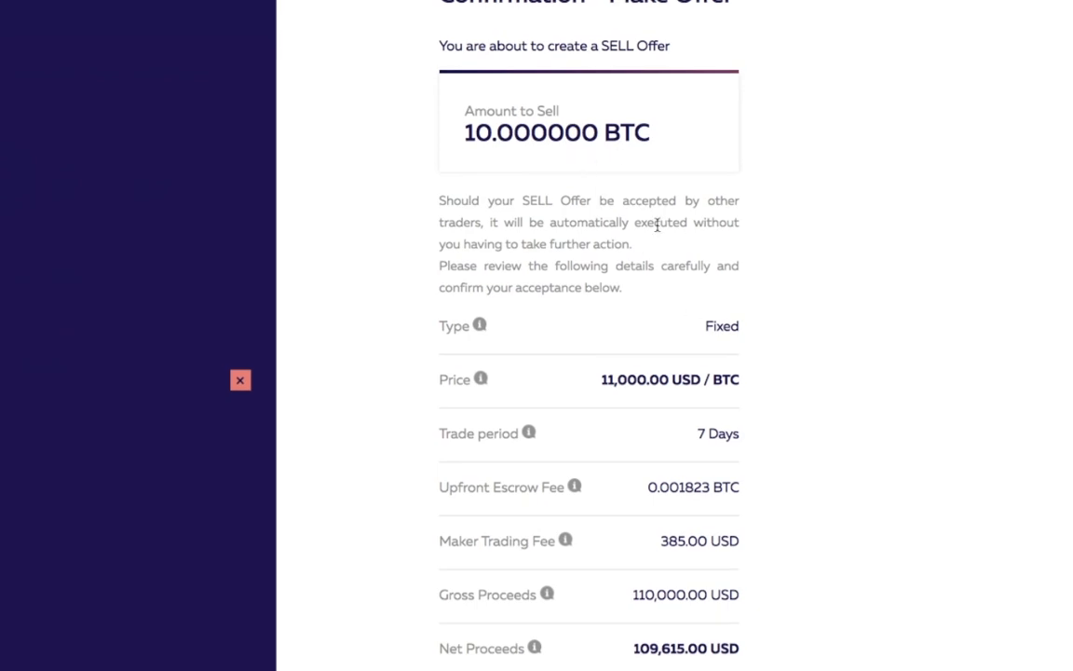
Step: Review the offer details and confirm the 10 BTC sell offer at 11,000 USD
scroll(down, 3)
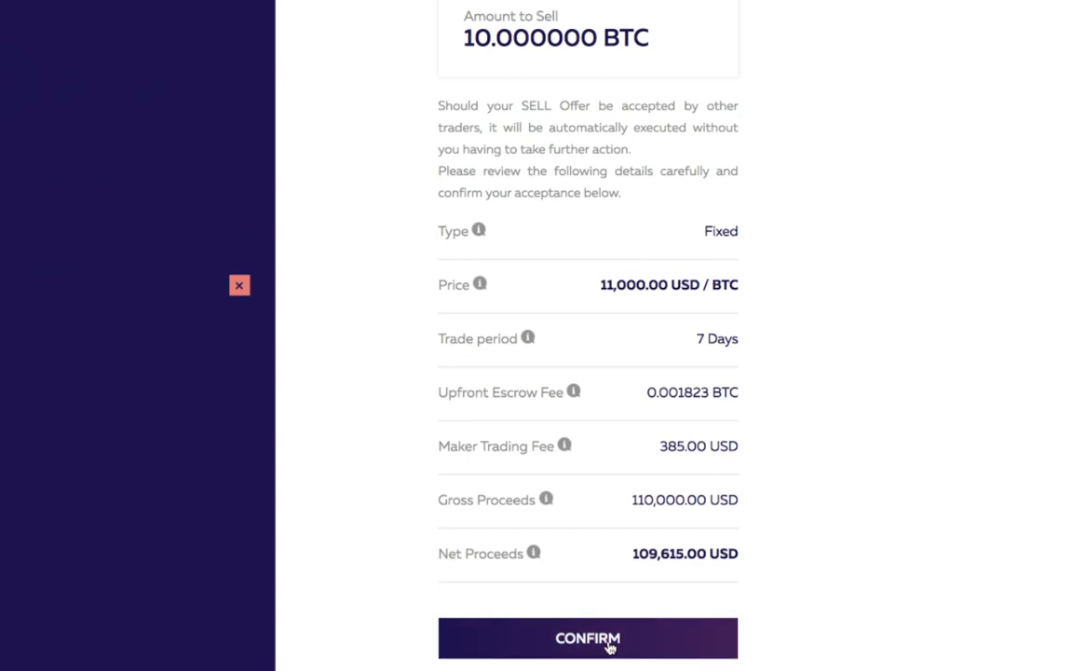
click(588, 638)
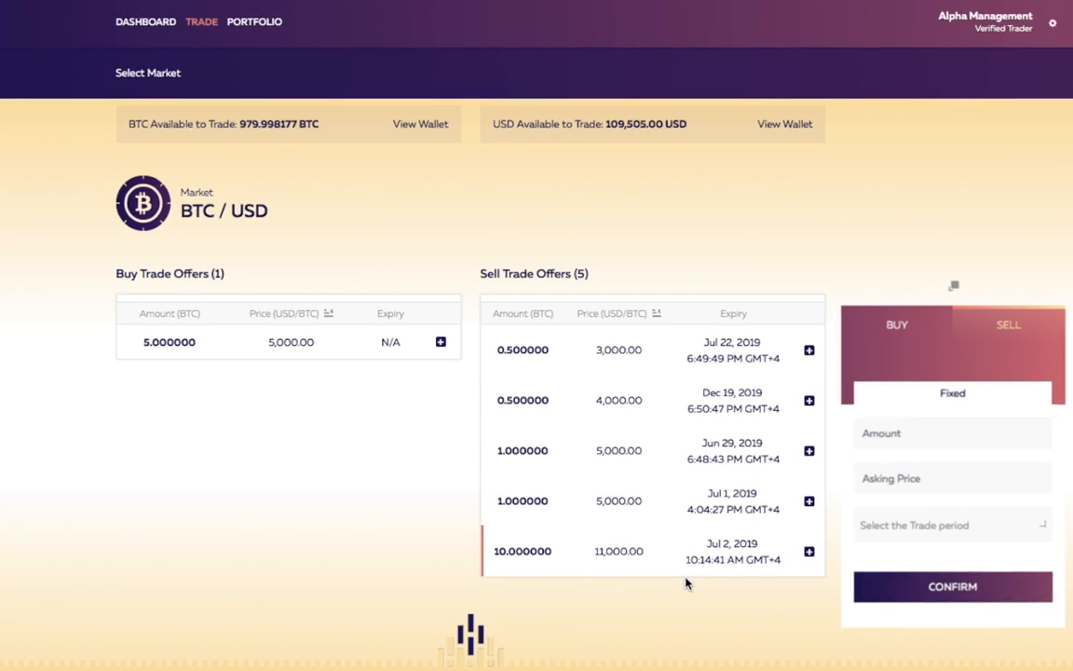
mouse_move(702, 626)
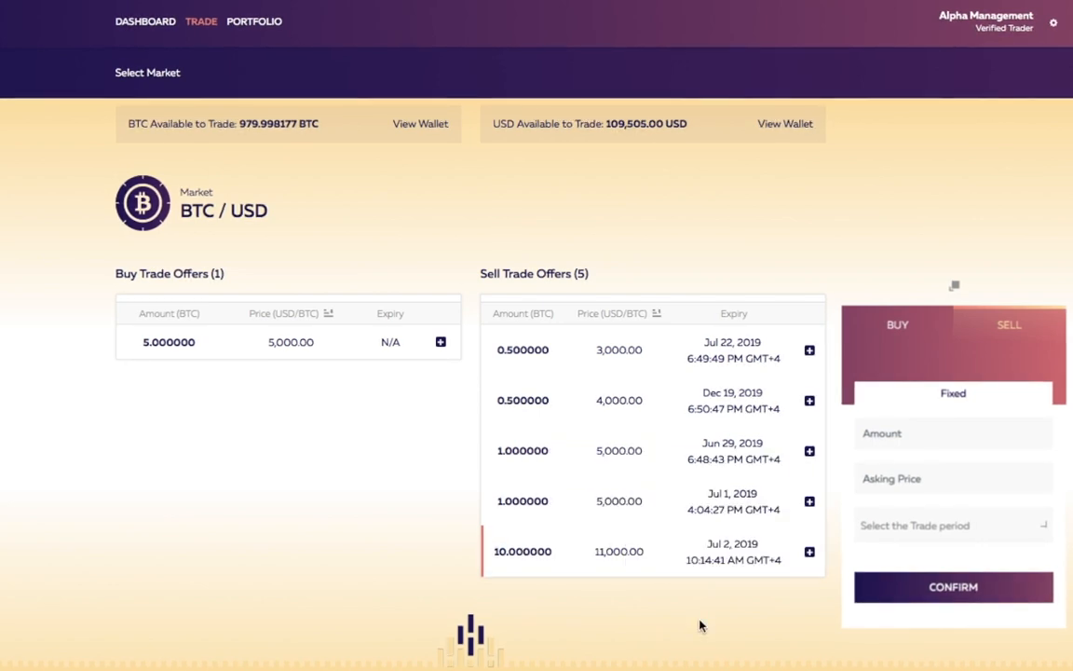